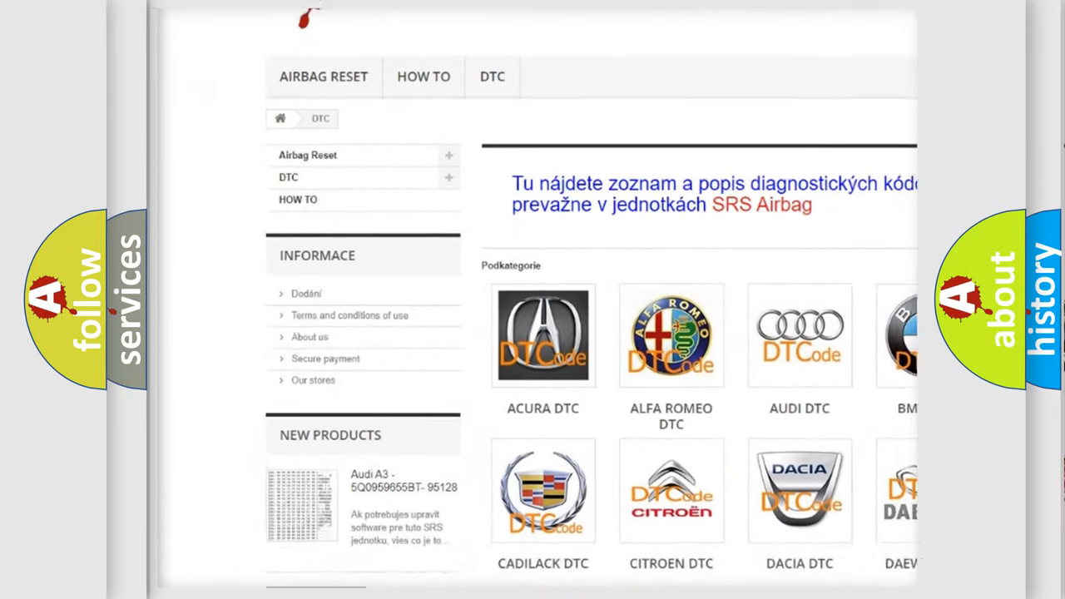
- Advance the Dodge U1415 card from Description to Cause: harness short, connector resistance, faulty ICA valve
scroll("down", 3)
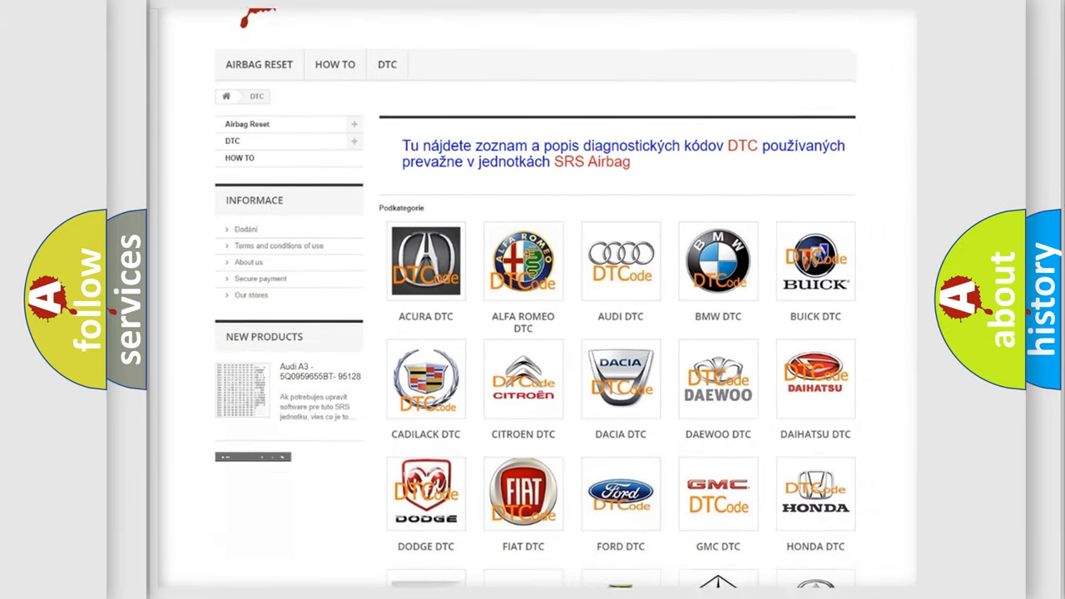
scroll("down", 3)
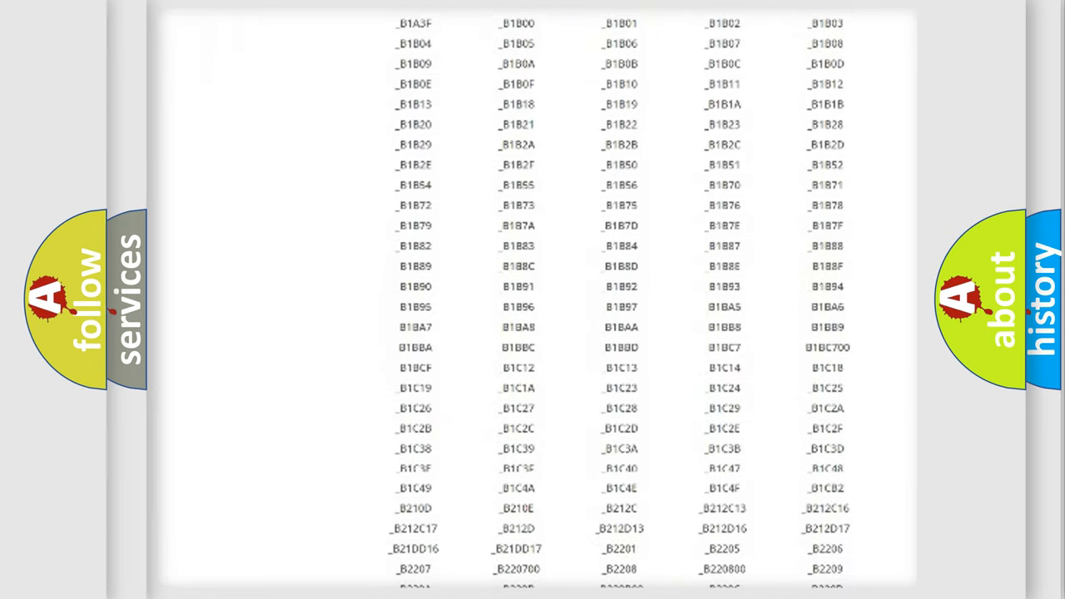
scroll("down", 3)
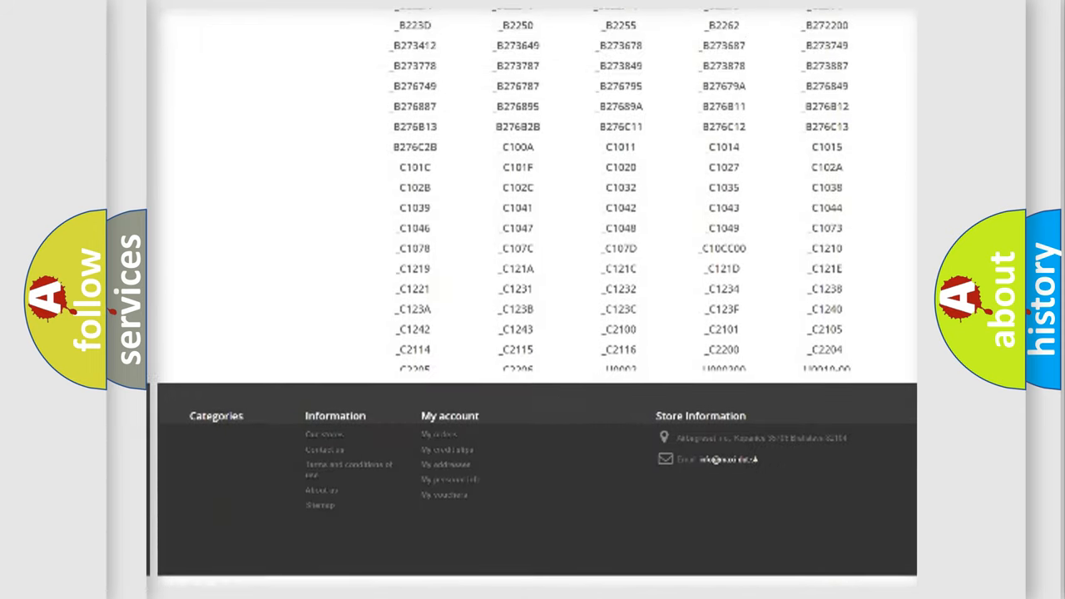
scroll("up", 3)
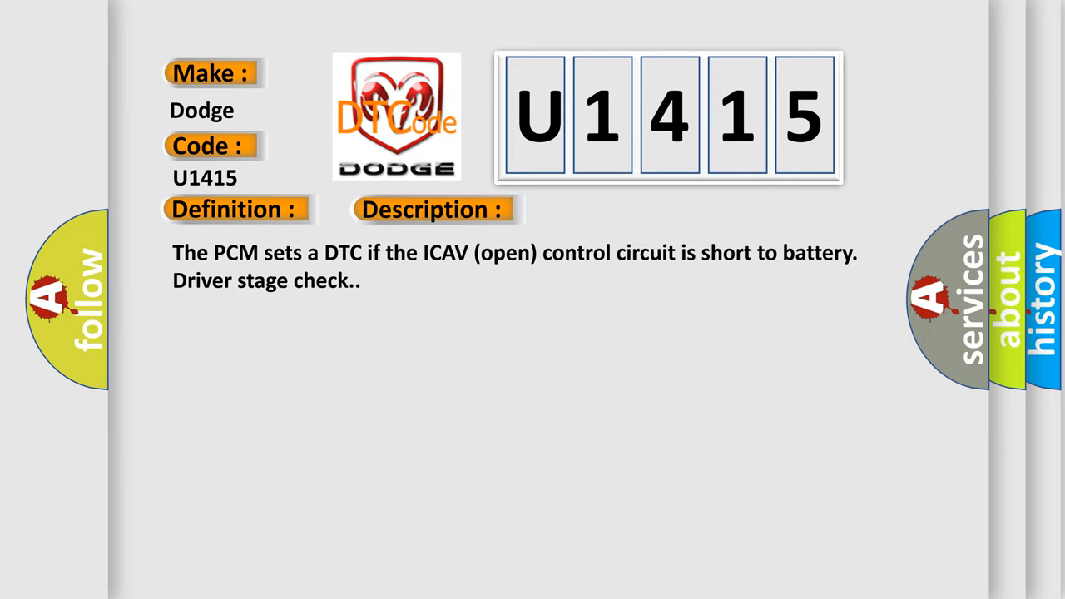
left_click(612, 210)
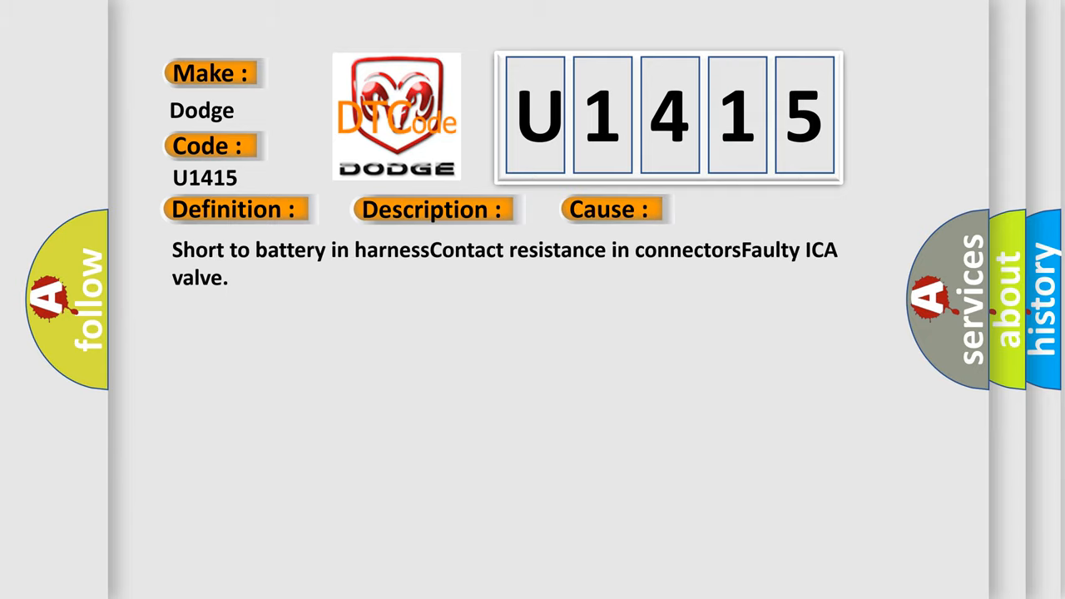